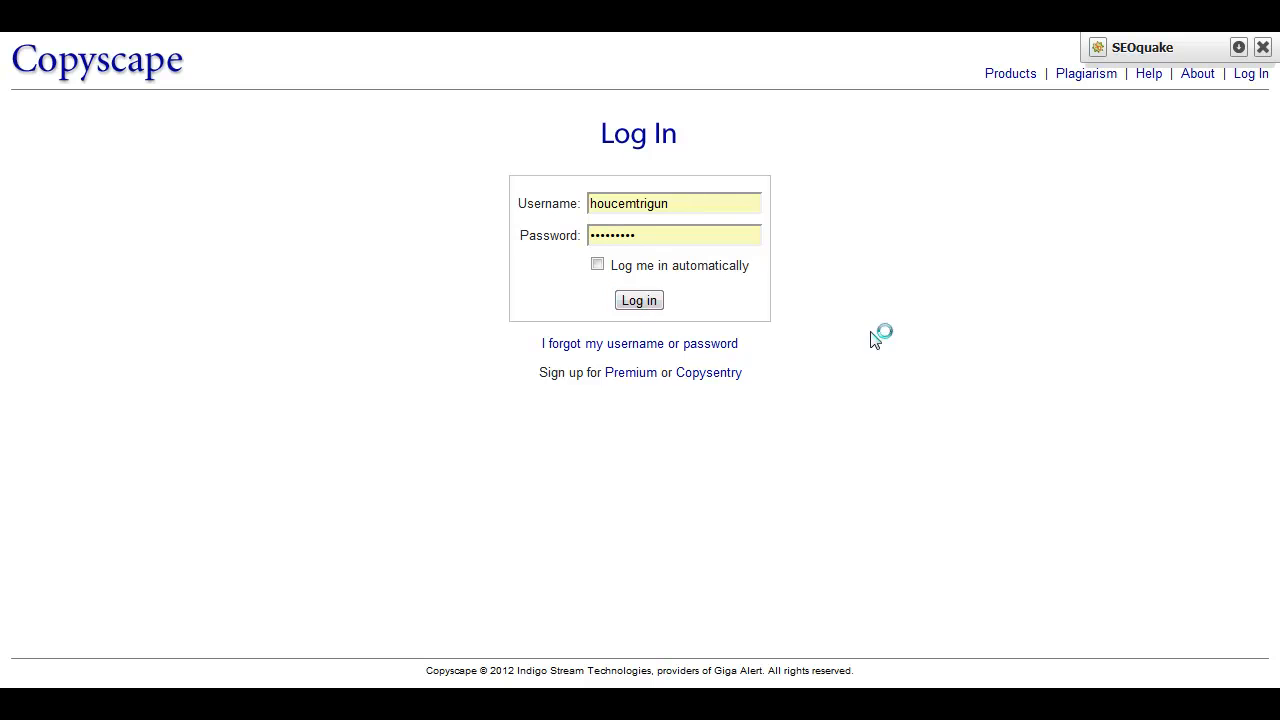
Log in to the Copyscape Premium account with the filled credentials
left_click(638, 300)
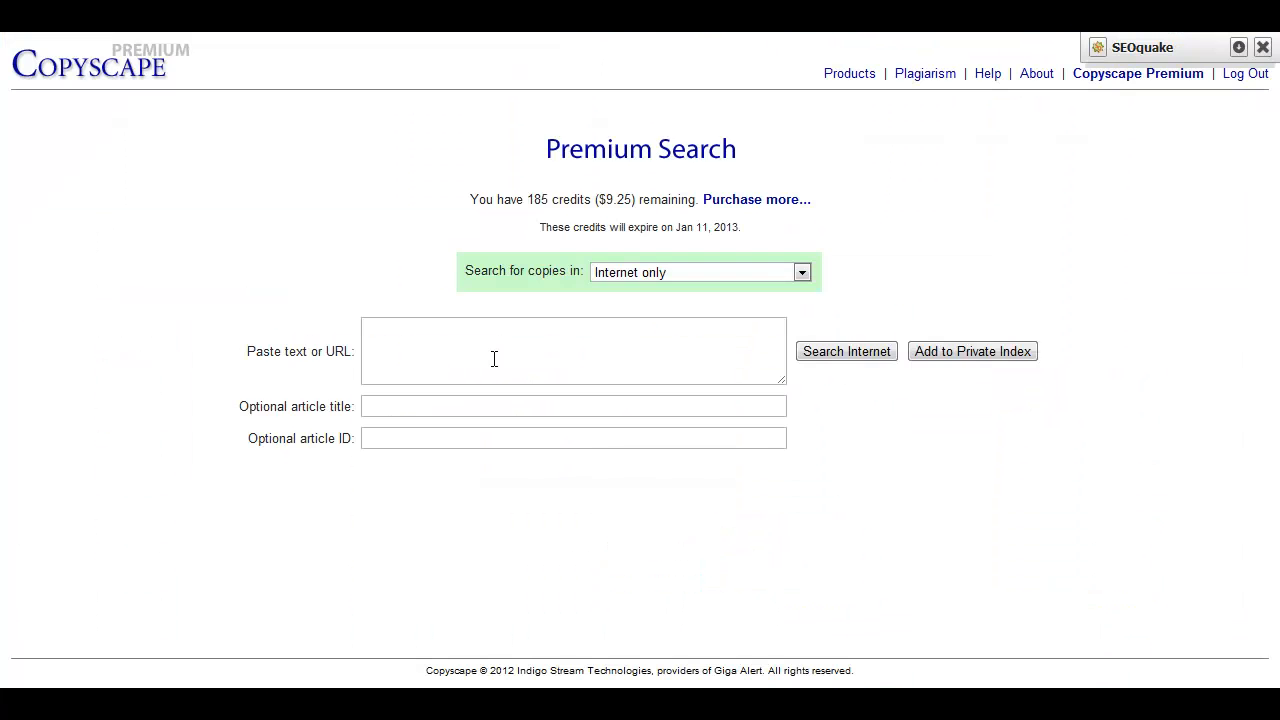
Paste the counseling psychologist article passage into the Premium Search text box
type("counseling psychologist, at the end the all the hard work will surely be paid off as soon as you start you career in counseling psychology.")
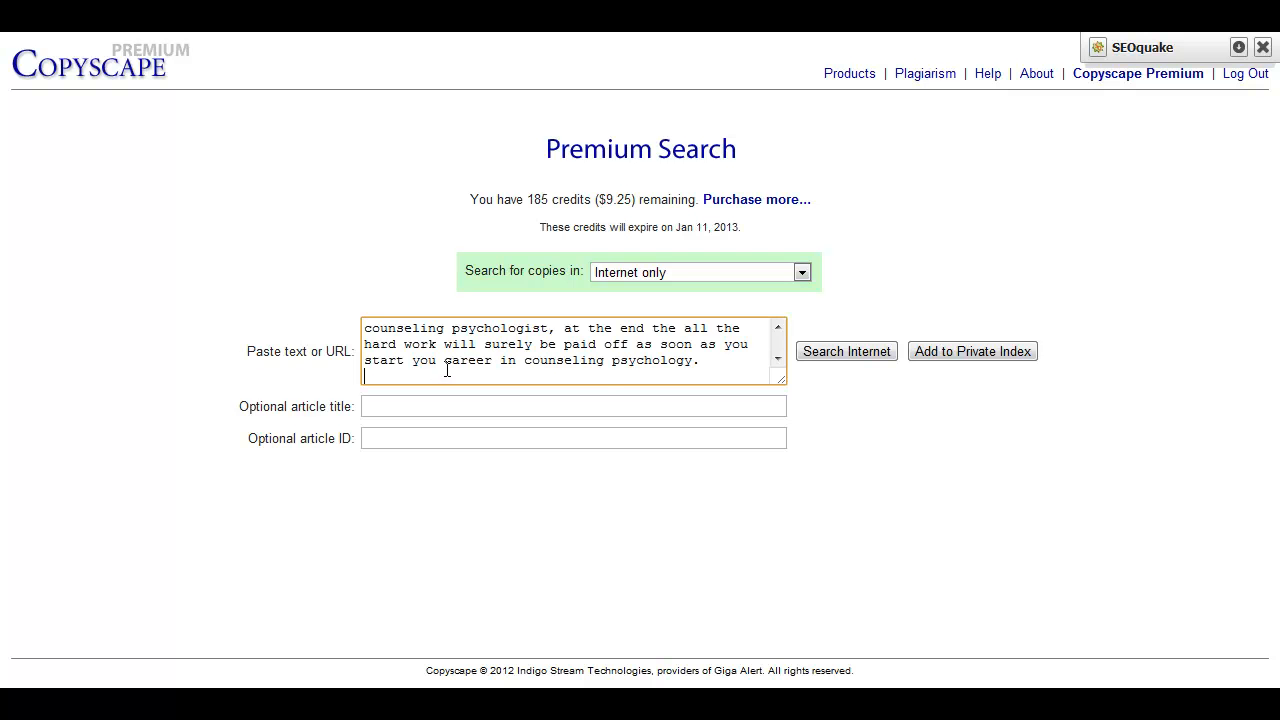
left_click(844, 352)
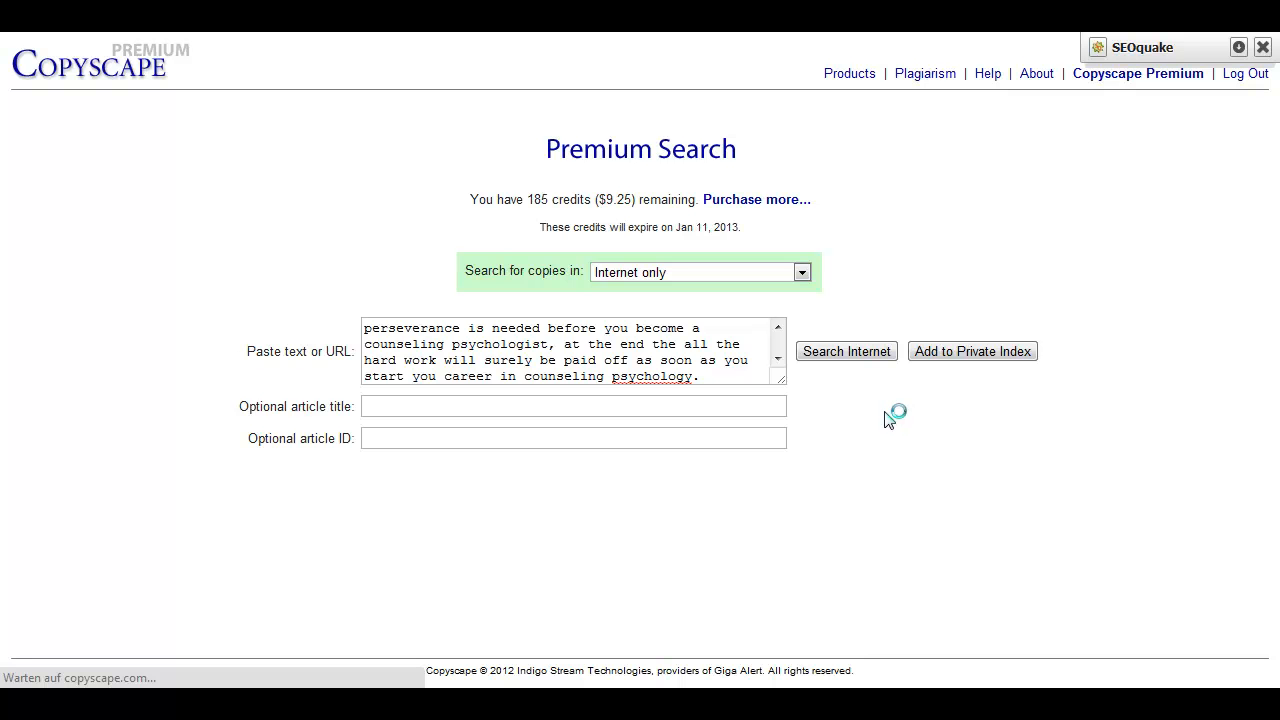
Run the Internet search on the 970-word text and review the 30 matching pages found
left_click(844, 352)
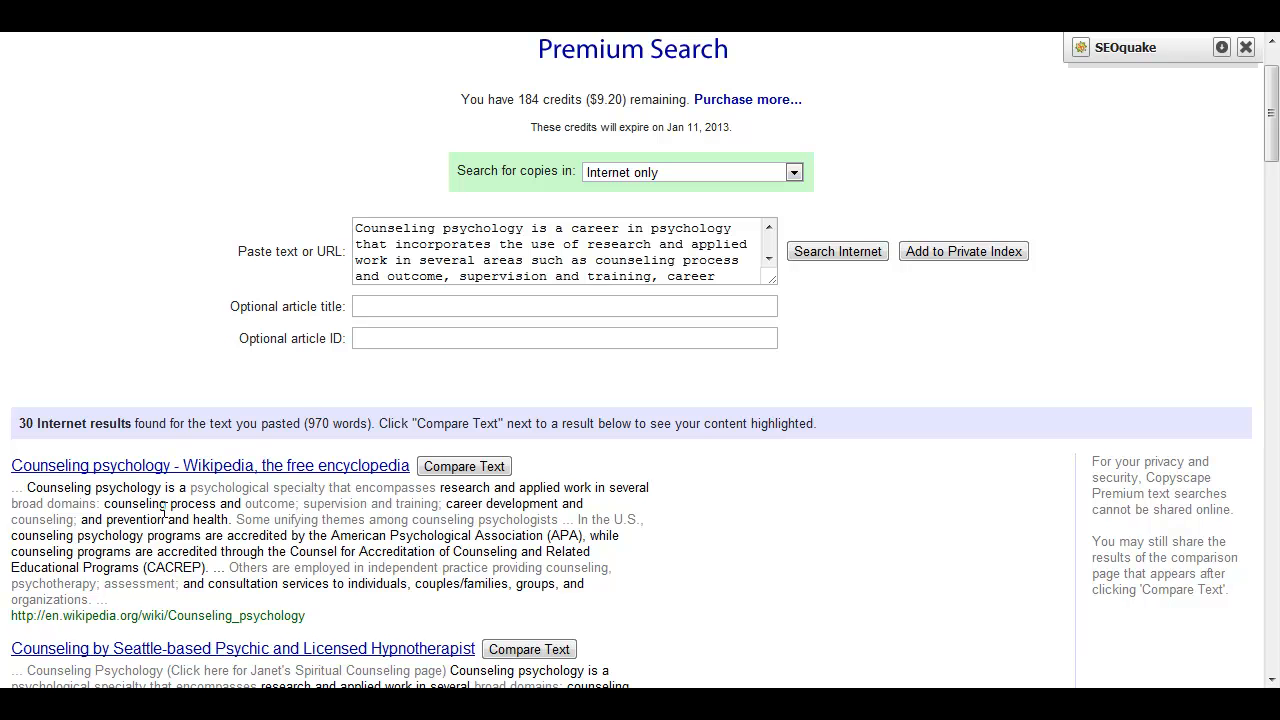
mouse_move(548, 500)
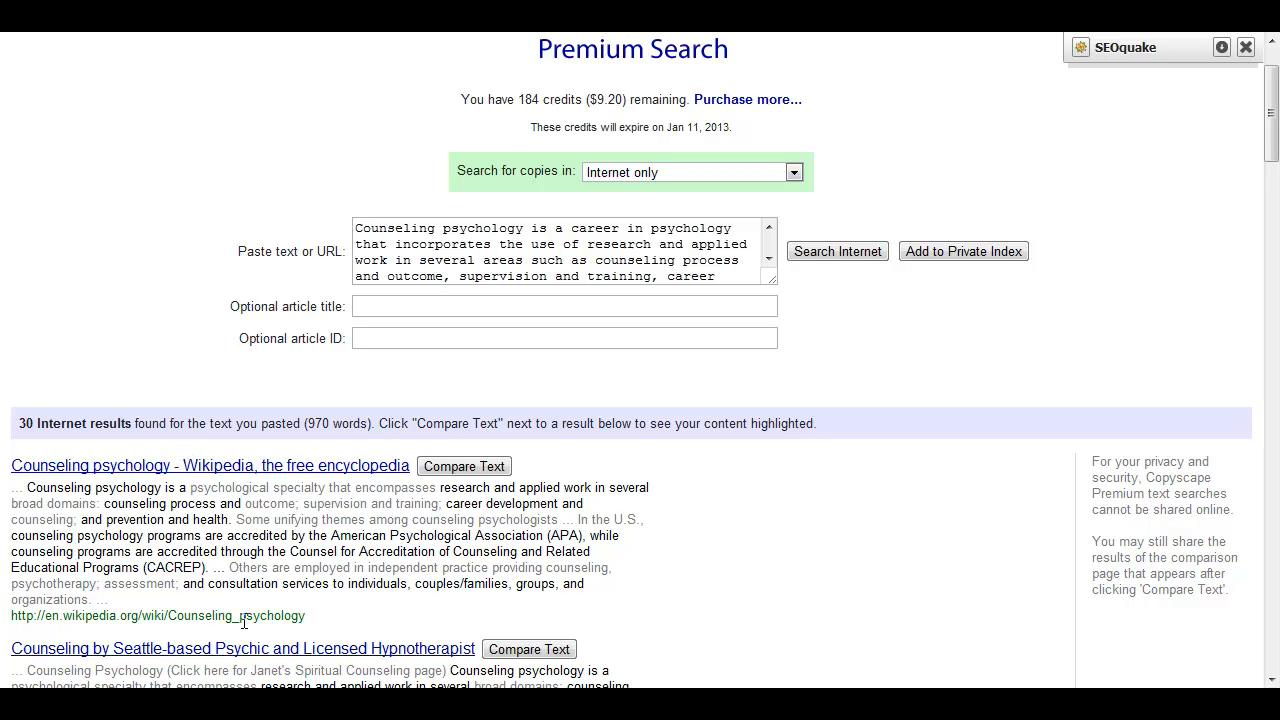
scroll("down", 3)
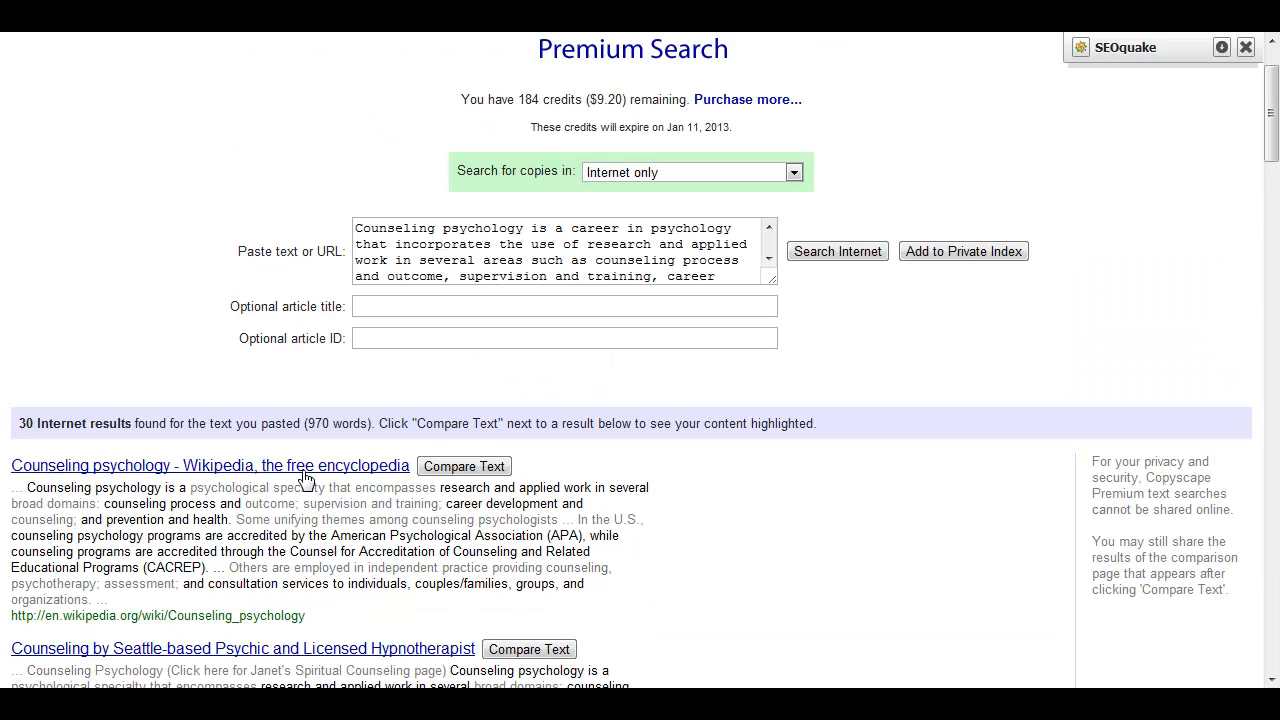
scroll("down", 3)
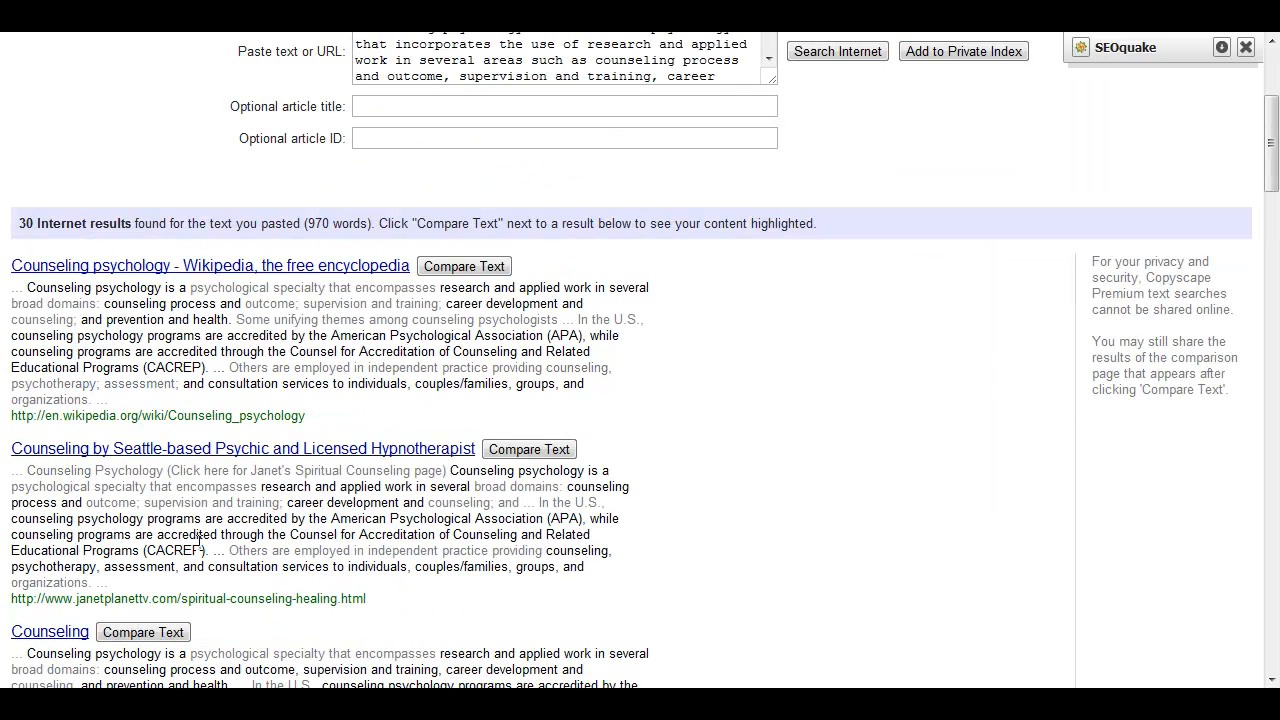
scroll("down", 3)
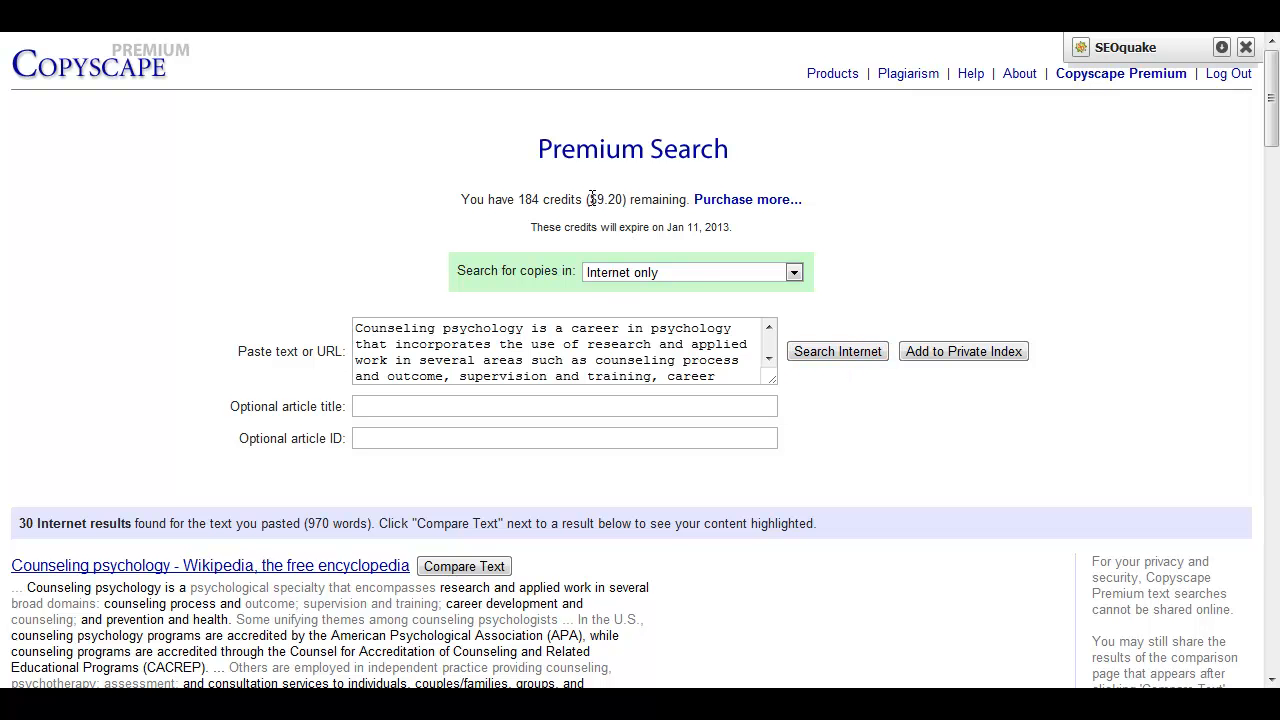
mouse_move(816, 472)
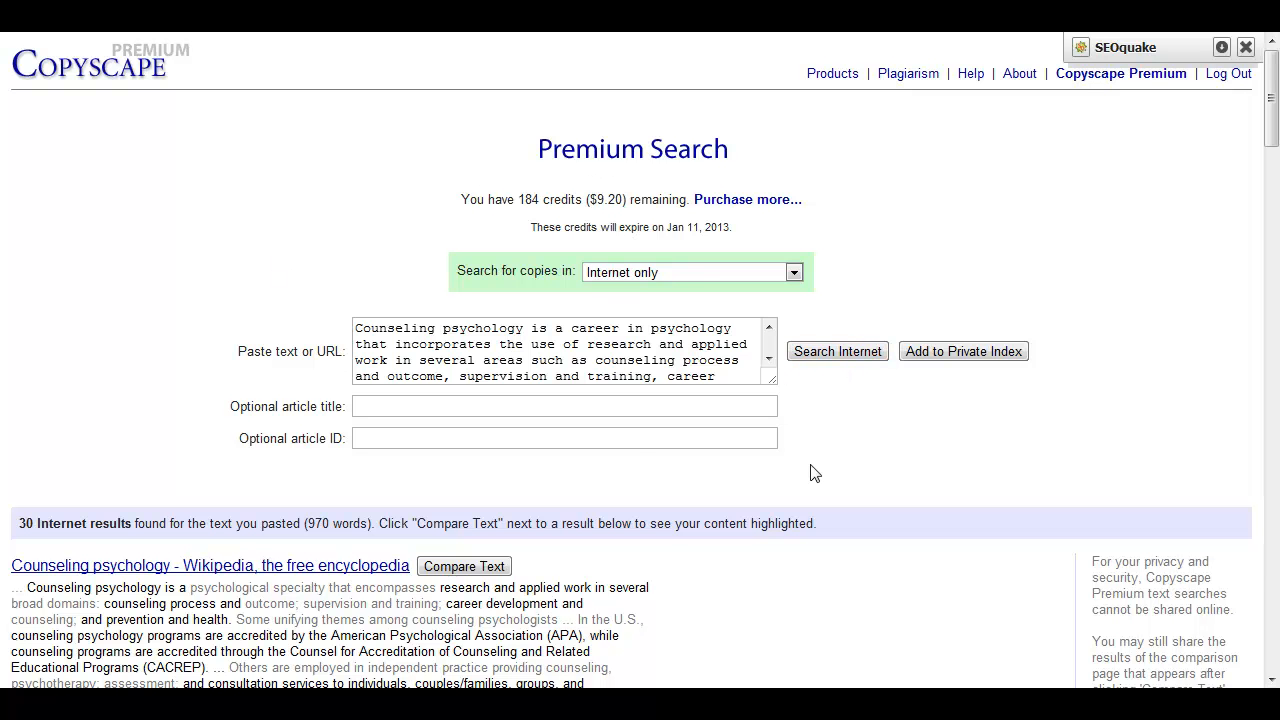
mouse_move(832, 472)
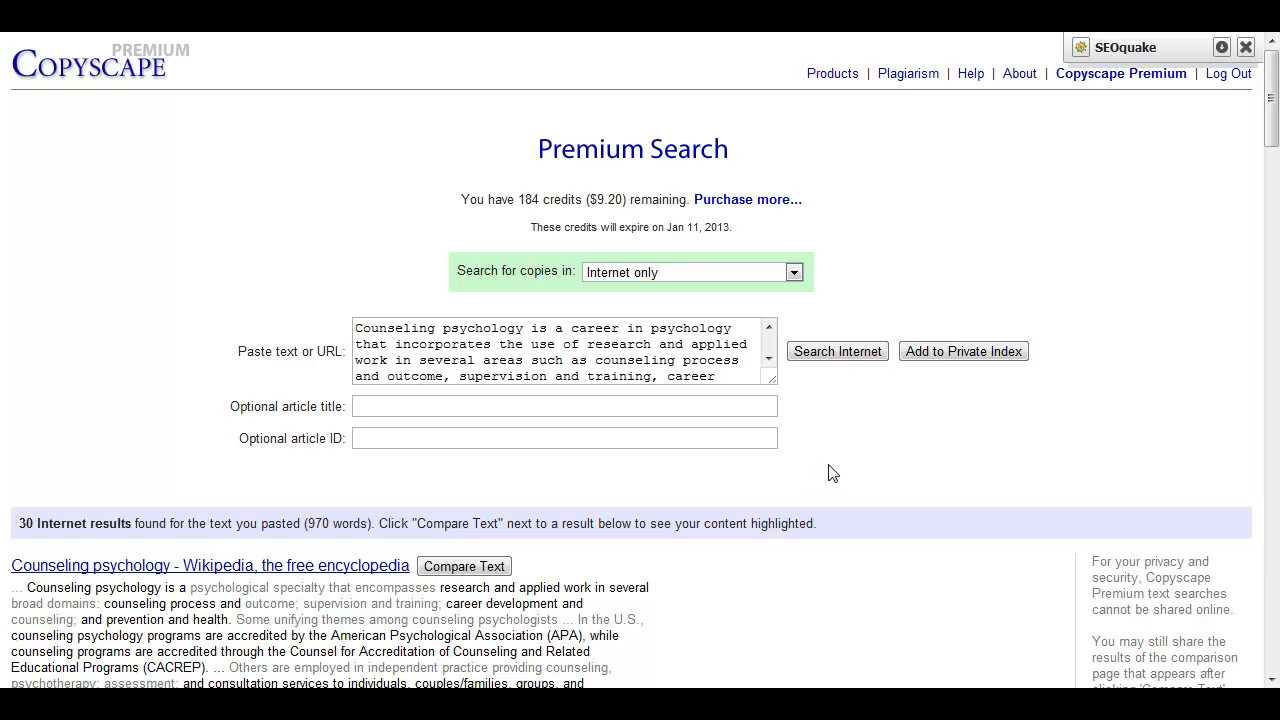
scroll("down", 3)
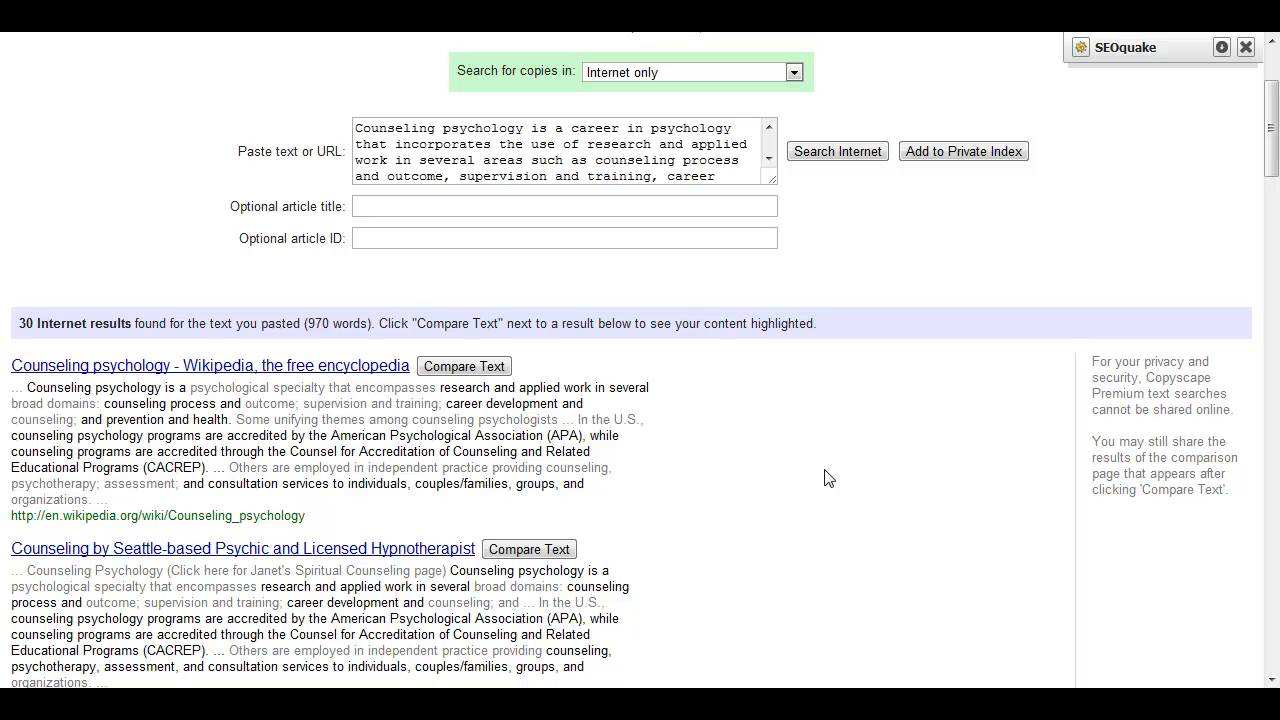
mouse_move(616, 512)
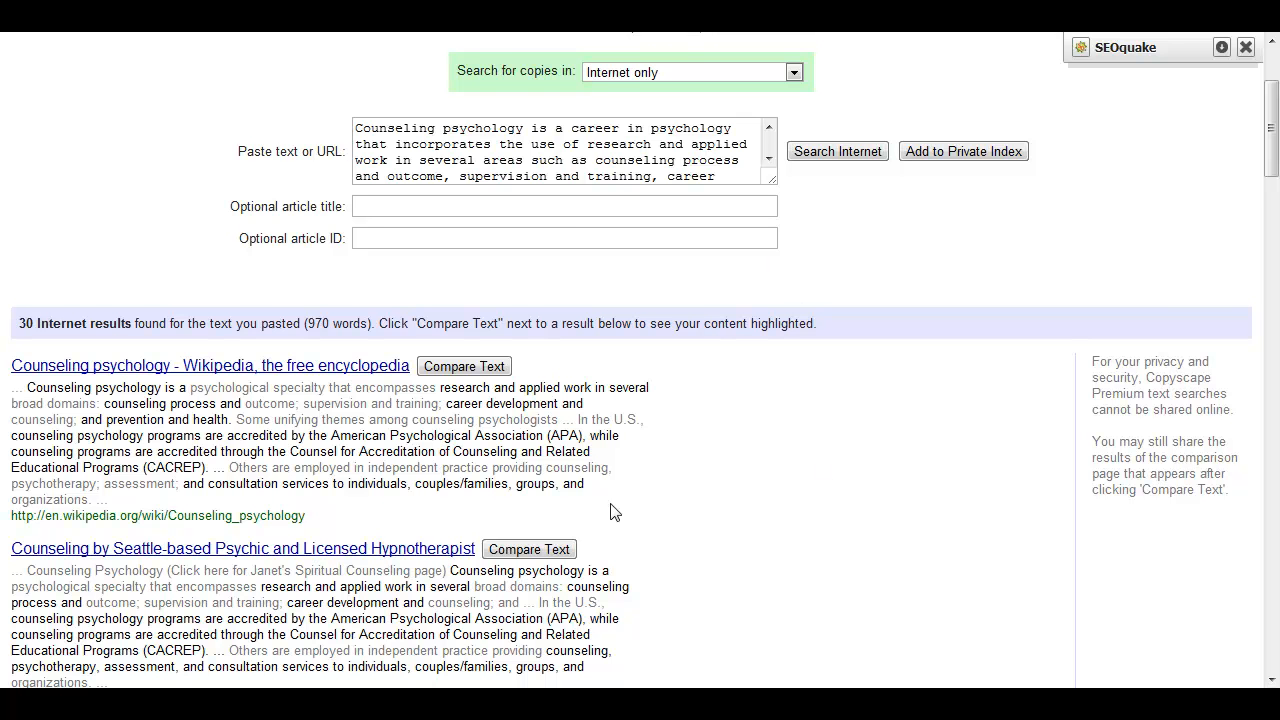
Compare the article with the Wikipedia counseling psychology page, showing 123 matching words (13%)
left_click(464, 366)
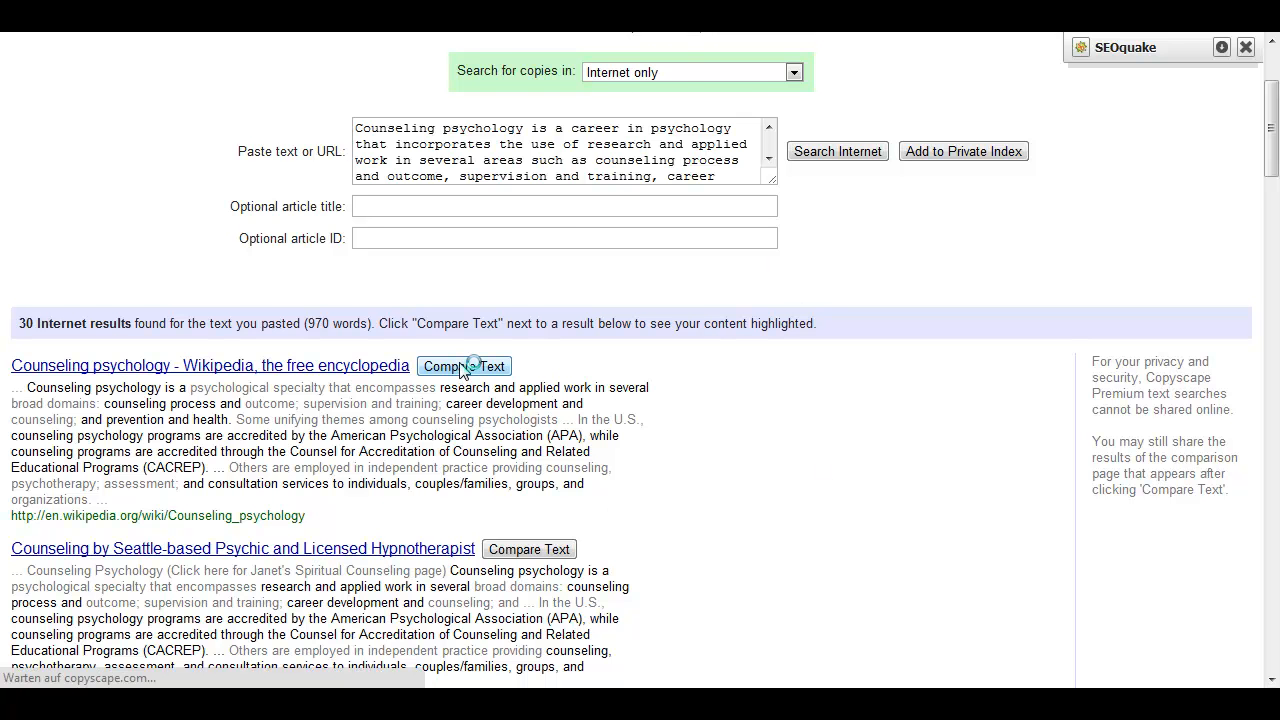
left_click(464, 366)
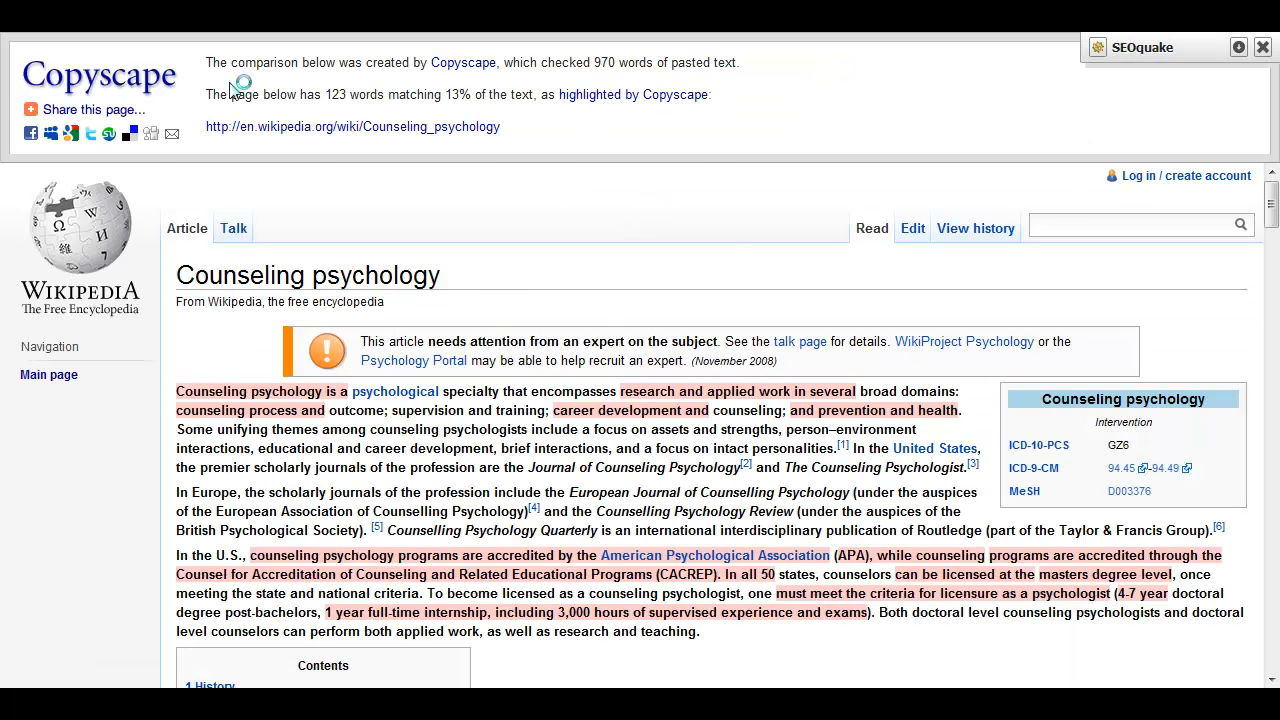
scroll("down", 3)
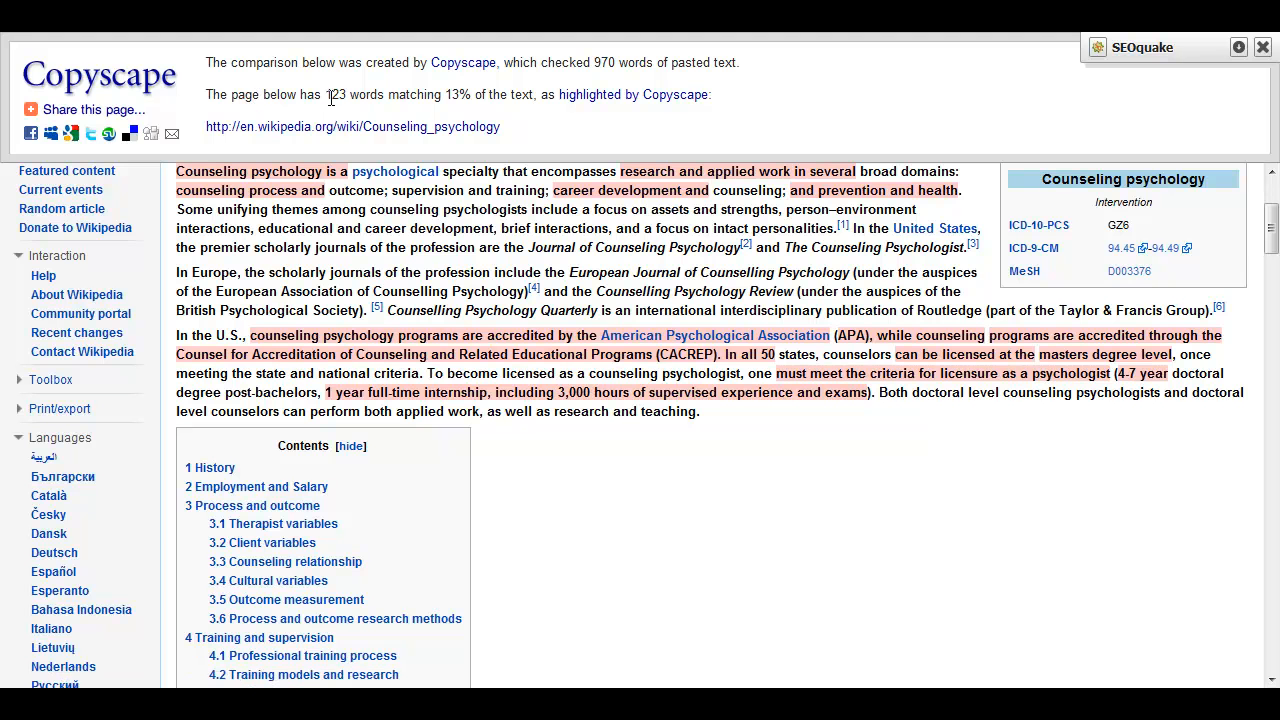
mouse_move(610, 290)
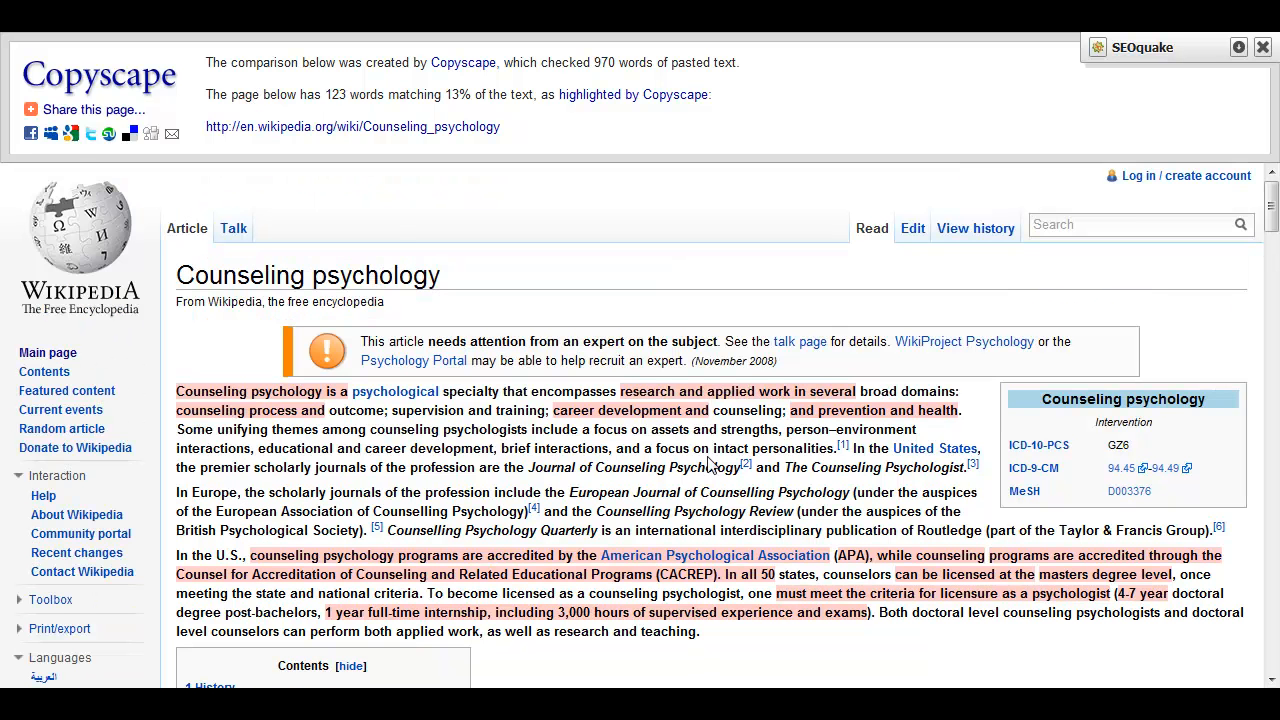
mouse_move(648, 390)
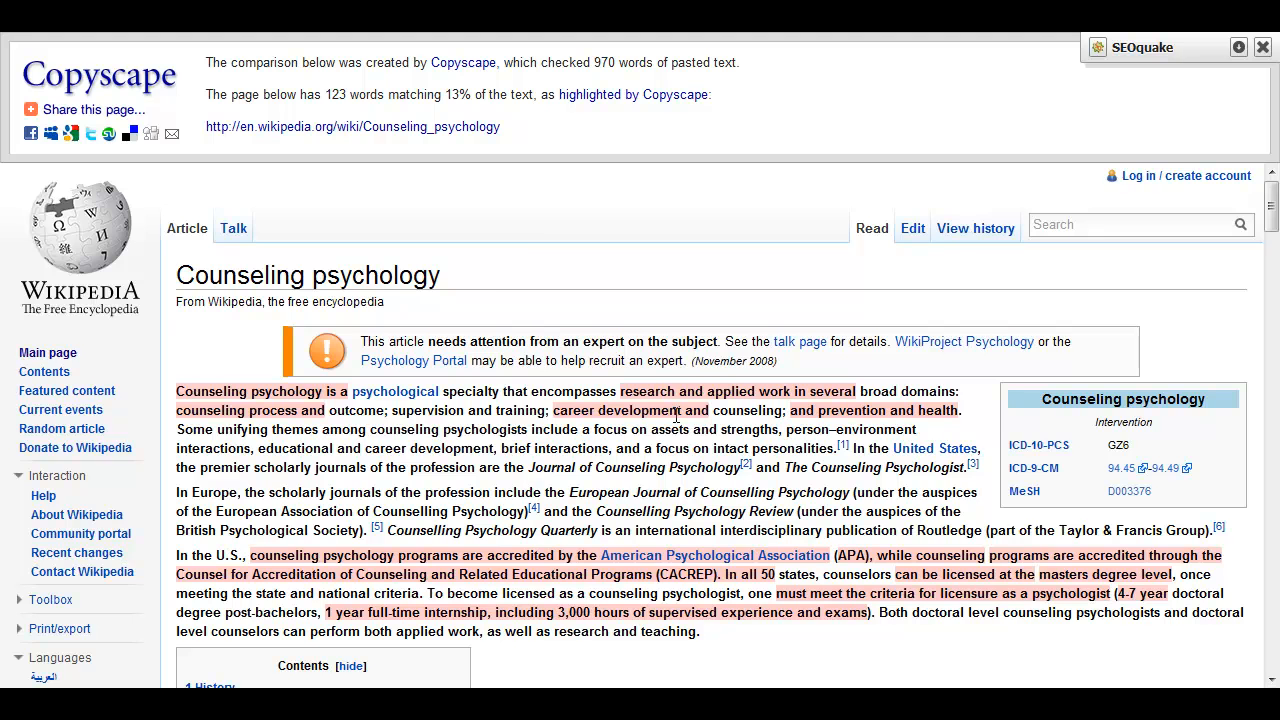
scroll("down", 3)
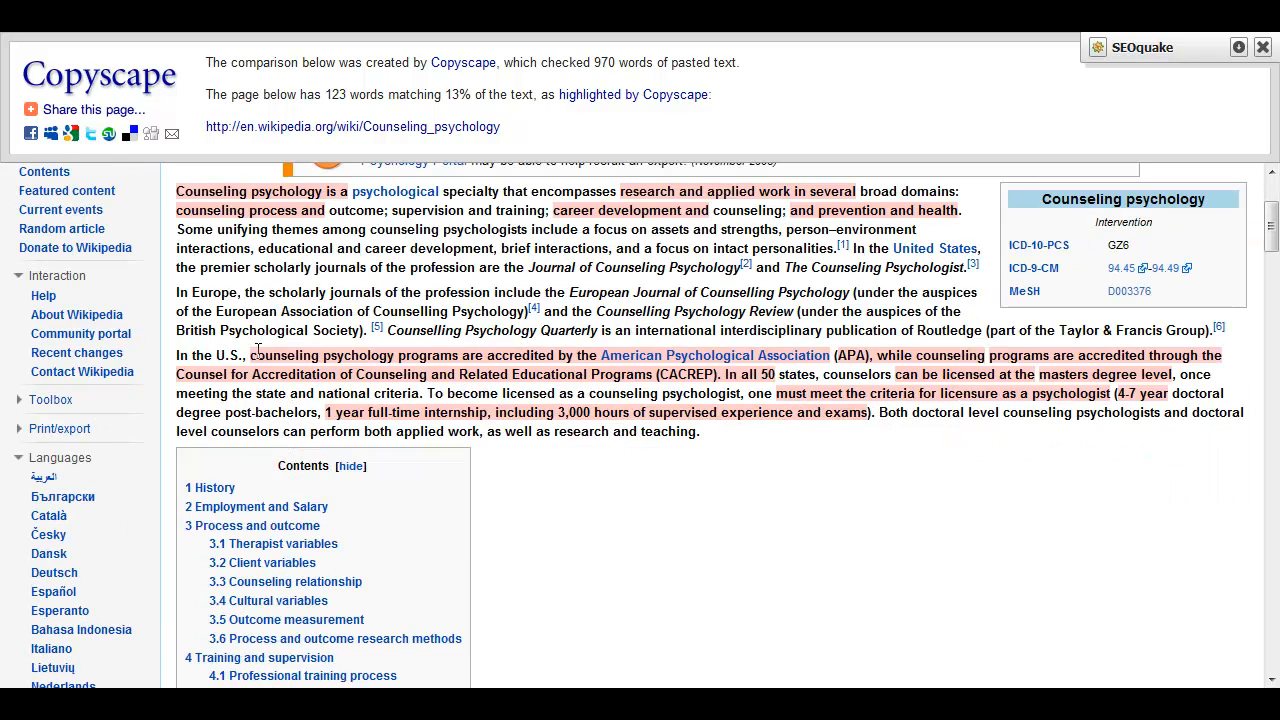
mouse_move(512, 376)
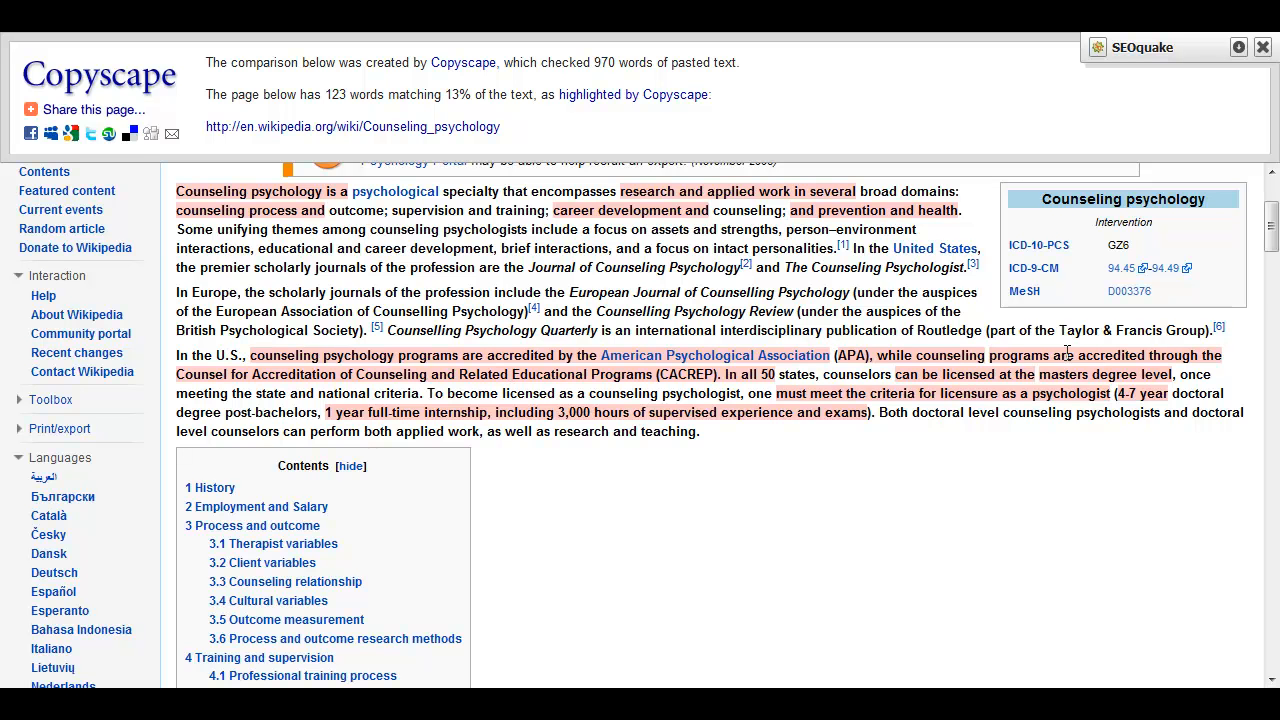
scroll("down", 3)
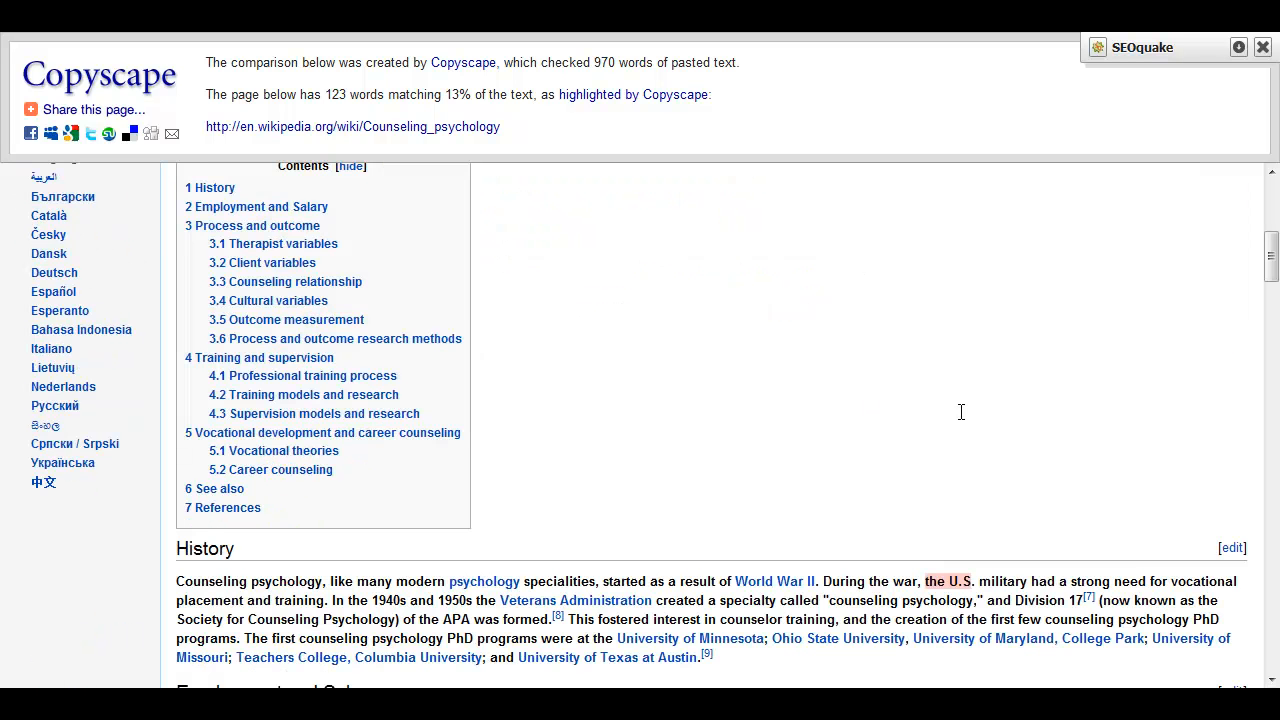
scroll("down", 3)
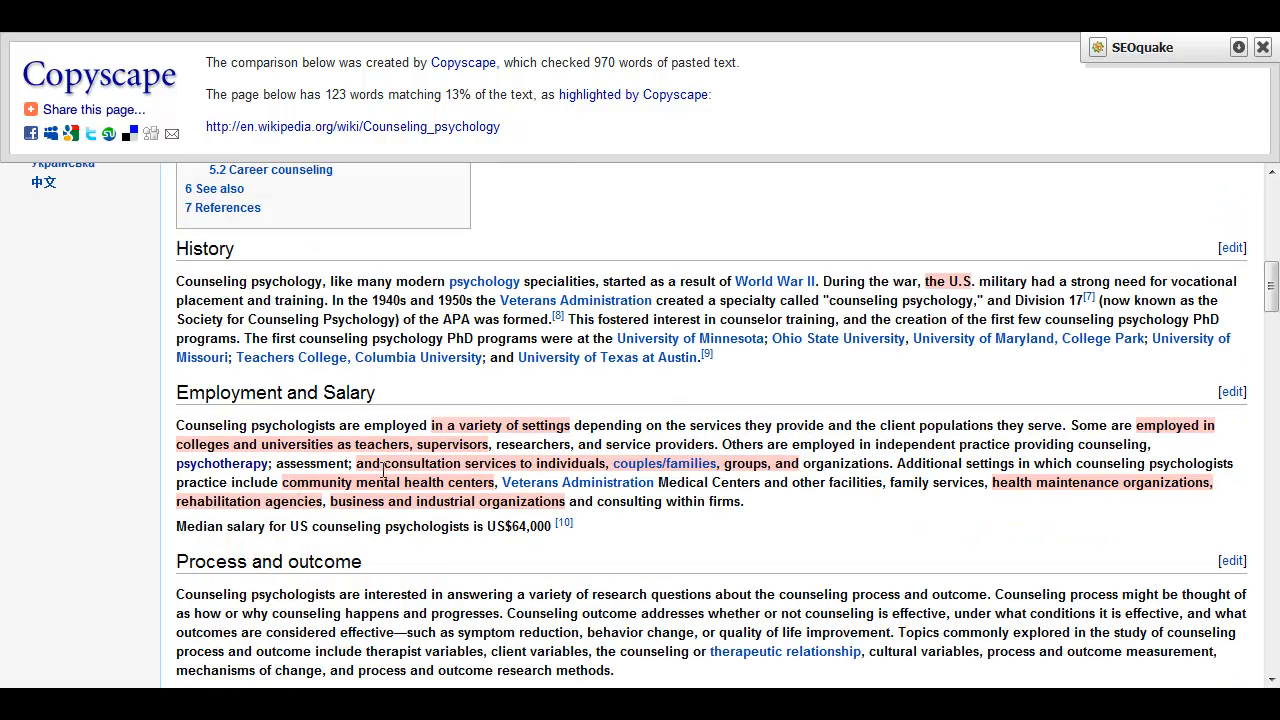
mouse_move(960, 532)
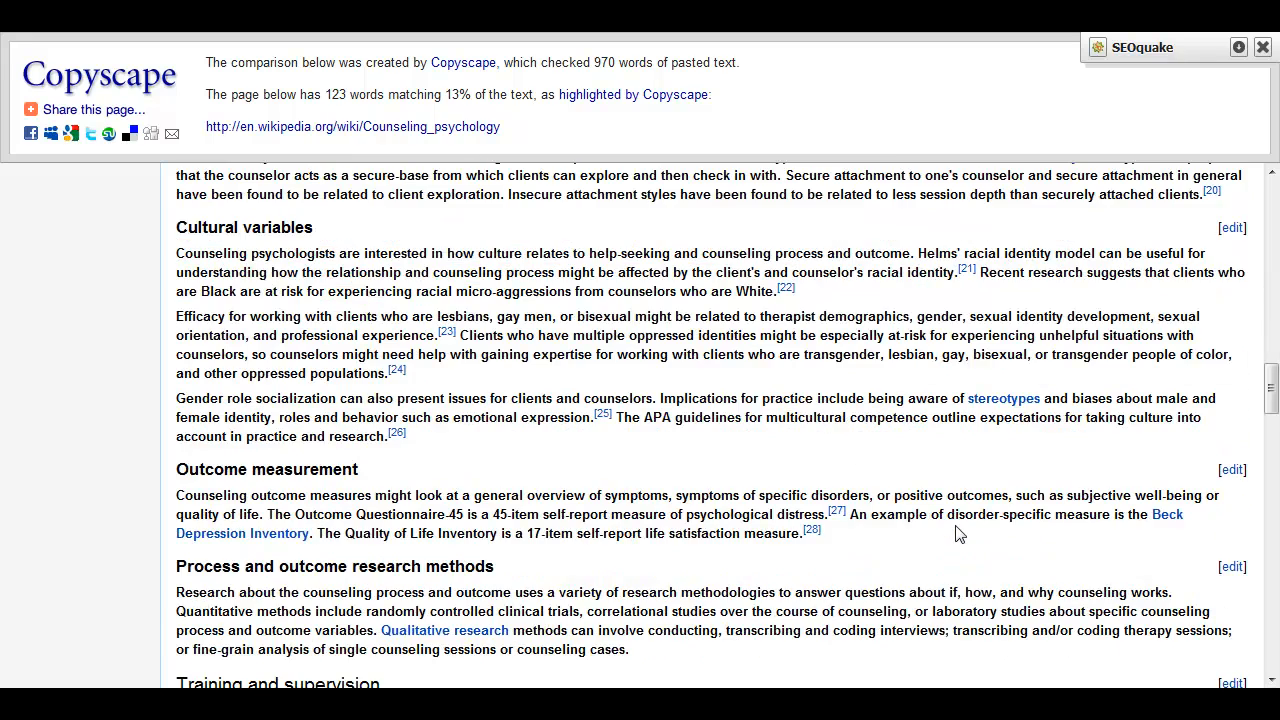
Return to the Premium Search page and its list of 30 results
scroll("down", 3)
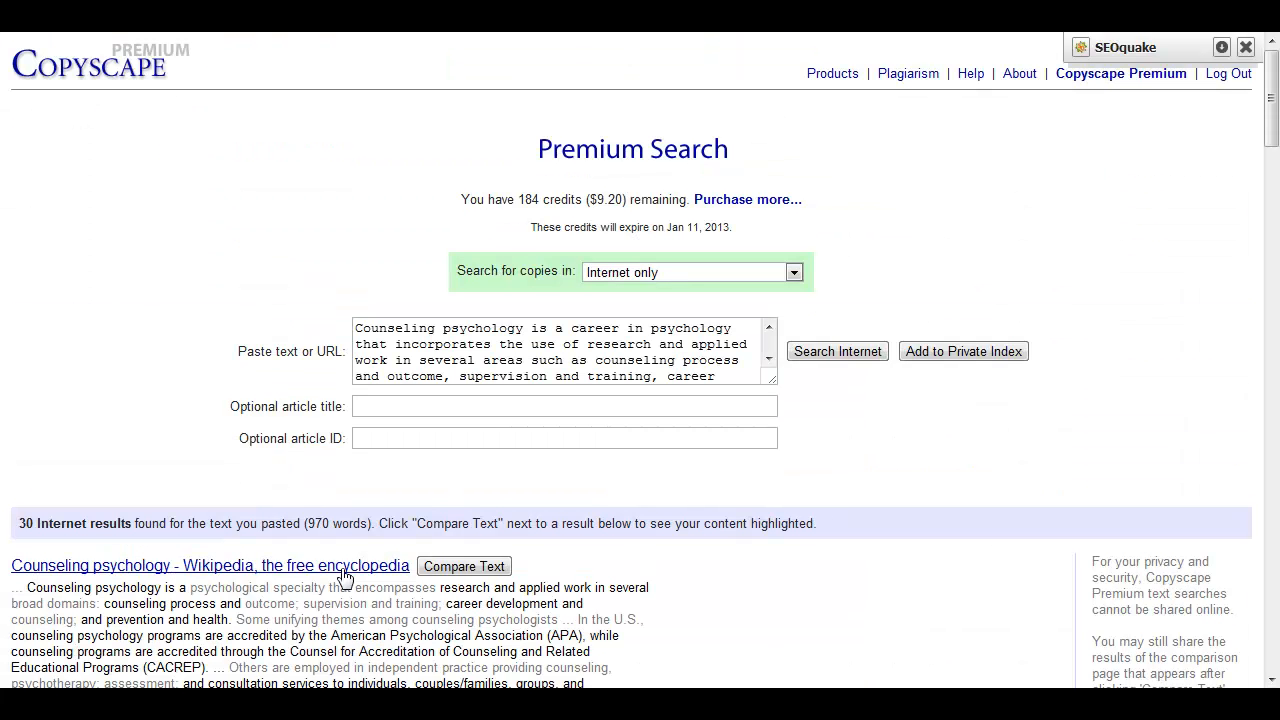
scroll("down", 3)
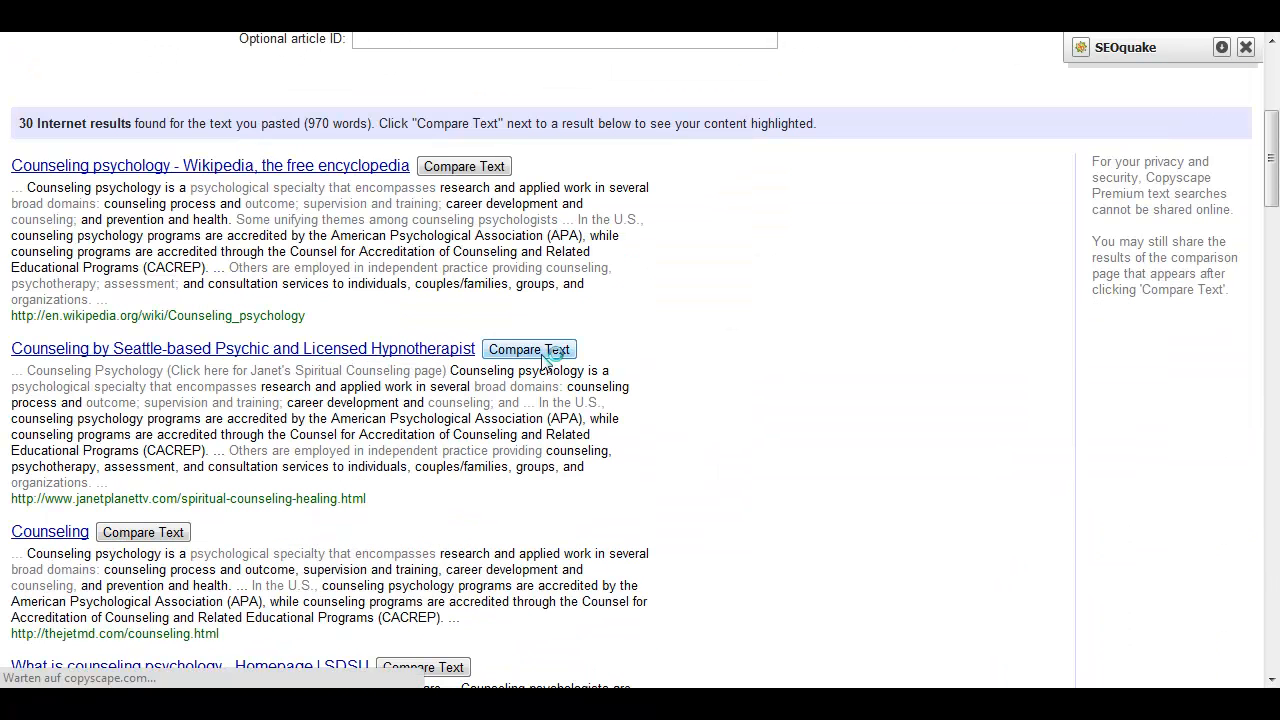
Compare the article against Janet's spiritual counseling page and select the copied counseling psychology programs phrase
left_click(528, 348)
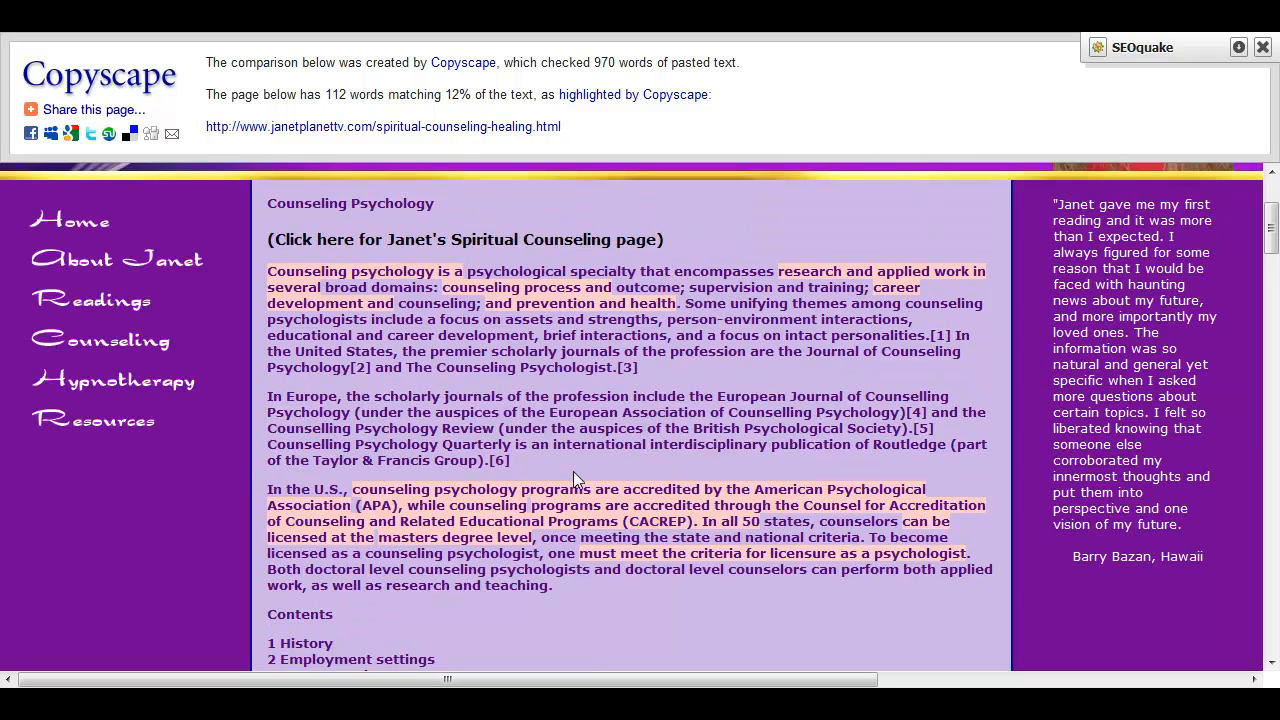
mouse_move(324, 488)
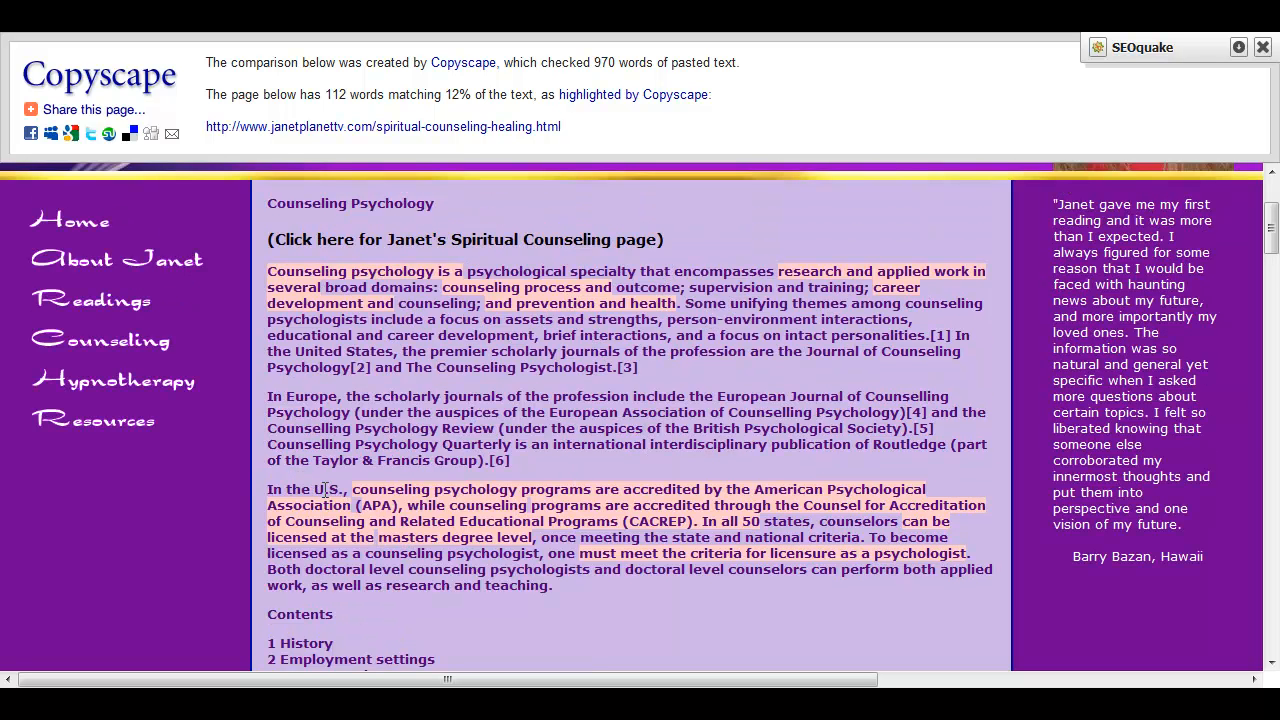
left_click_drag(352, 488, 640, 488)
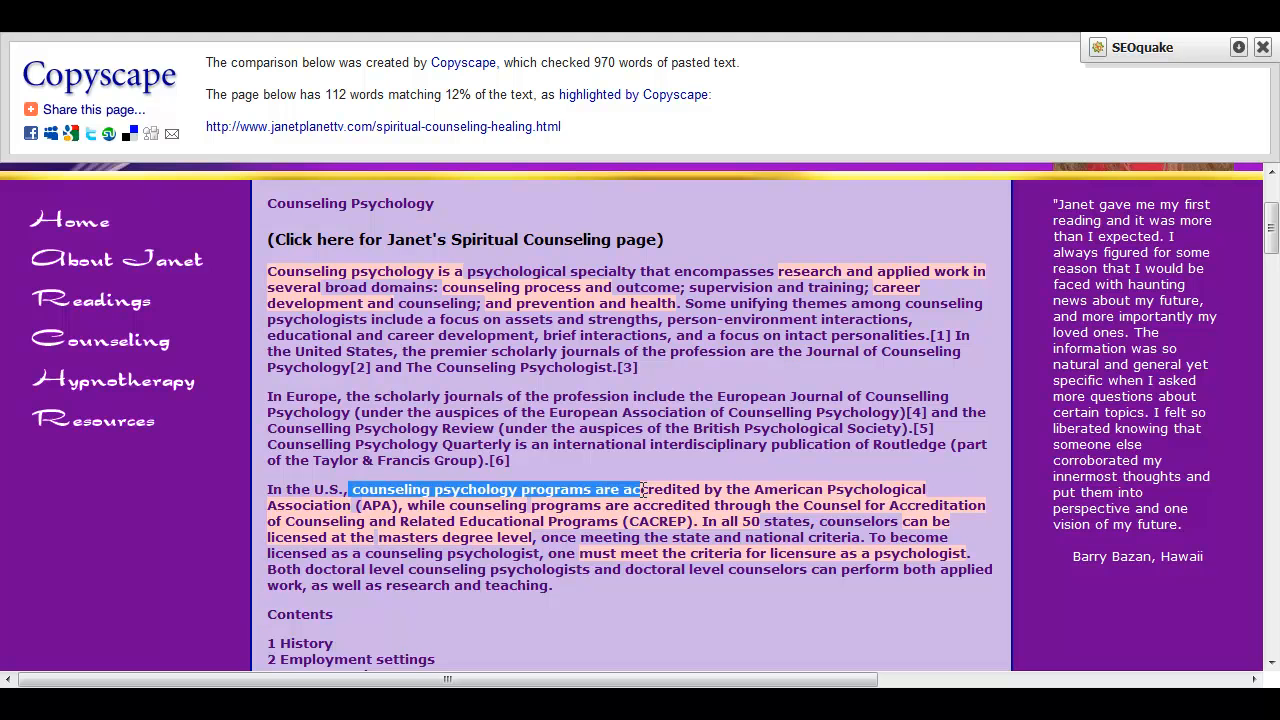
left_click_drag(638, 488, 958, 552)
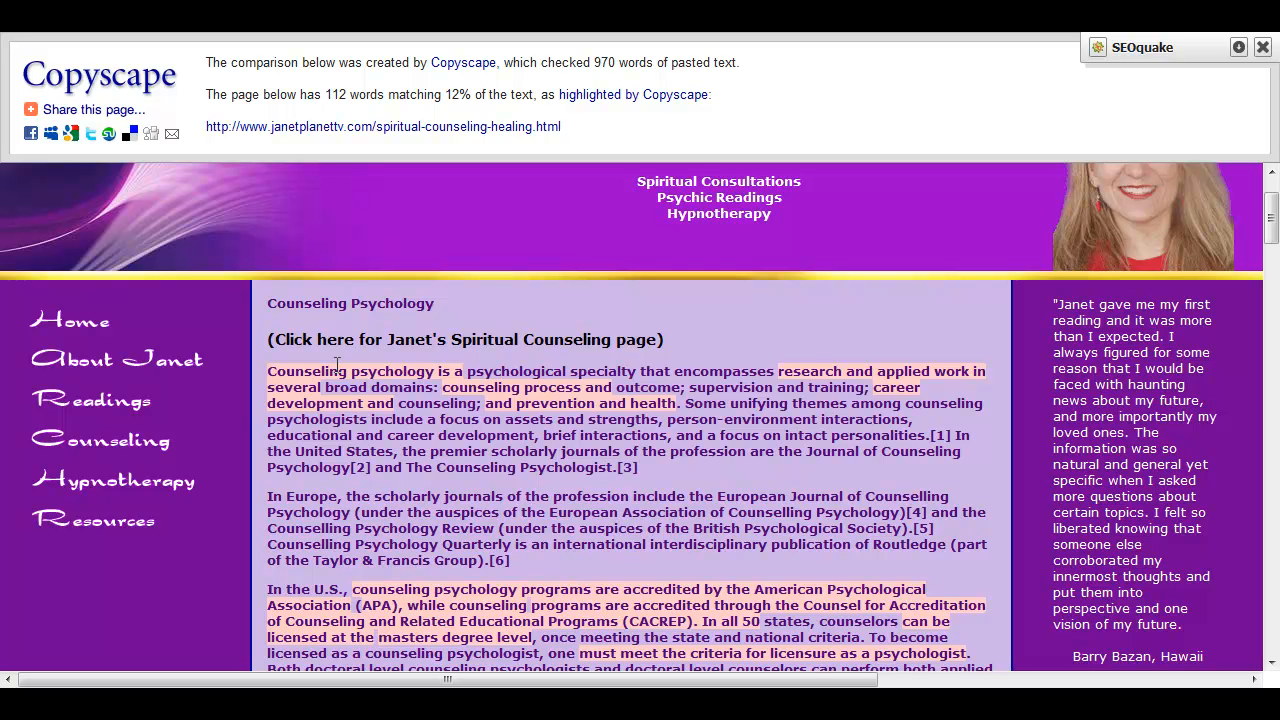
mouse_move(428, 368)
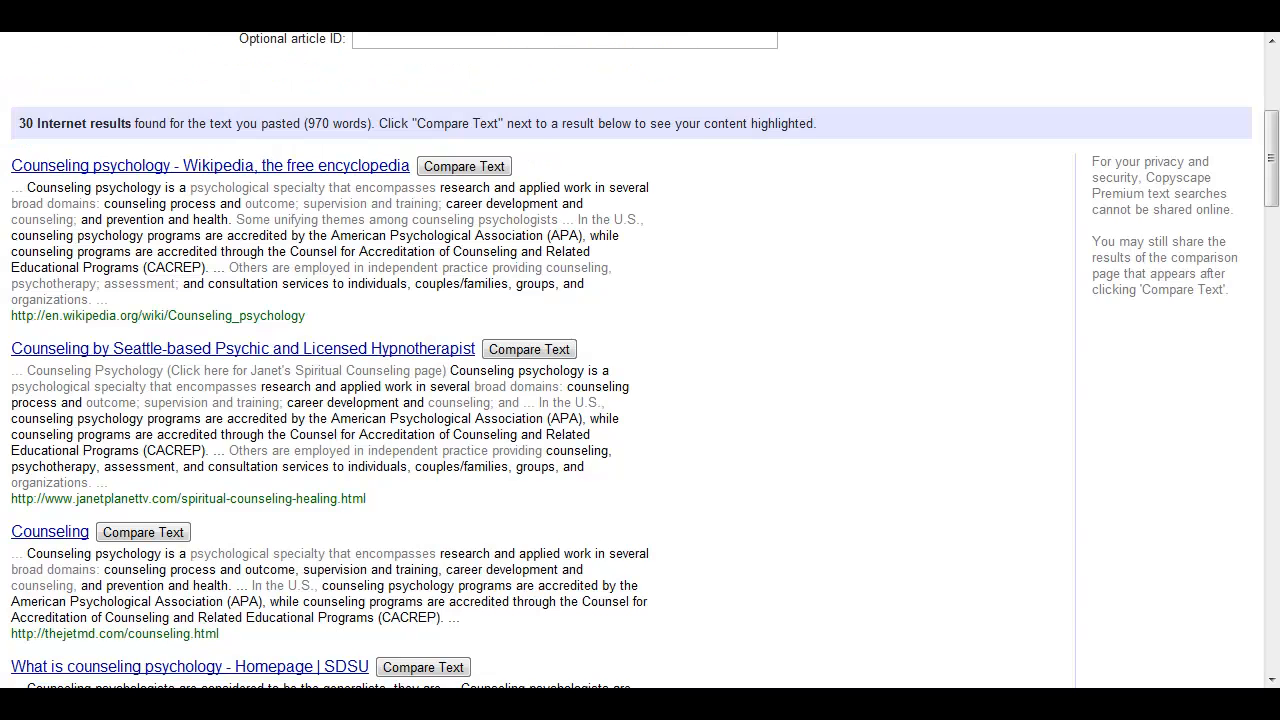
Scroll back down to the 30 Internet results for the 970-word text
scroll("down", 3)
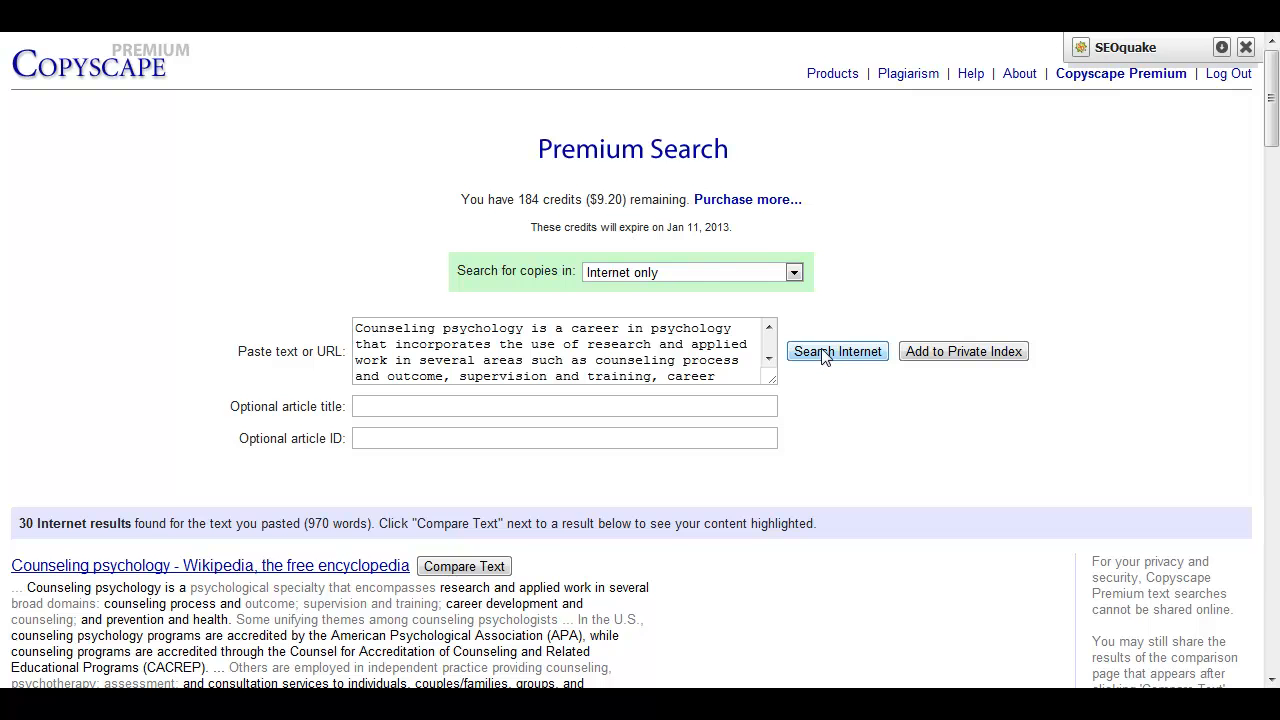
scroll("down", 3)
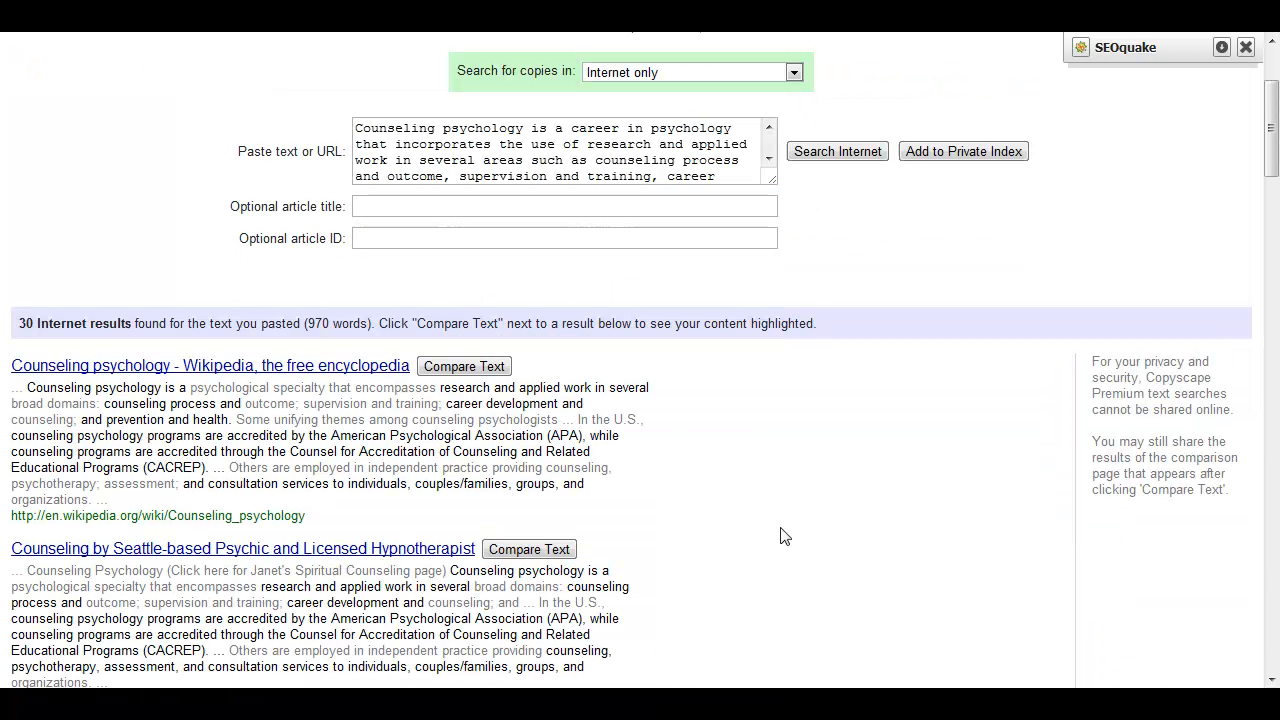
mouse_move(808, 496)
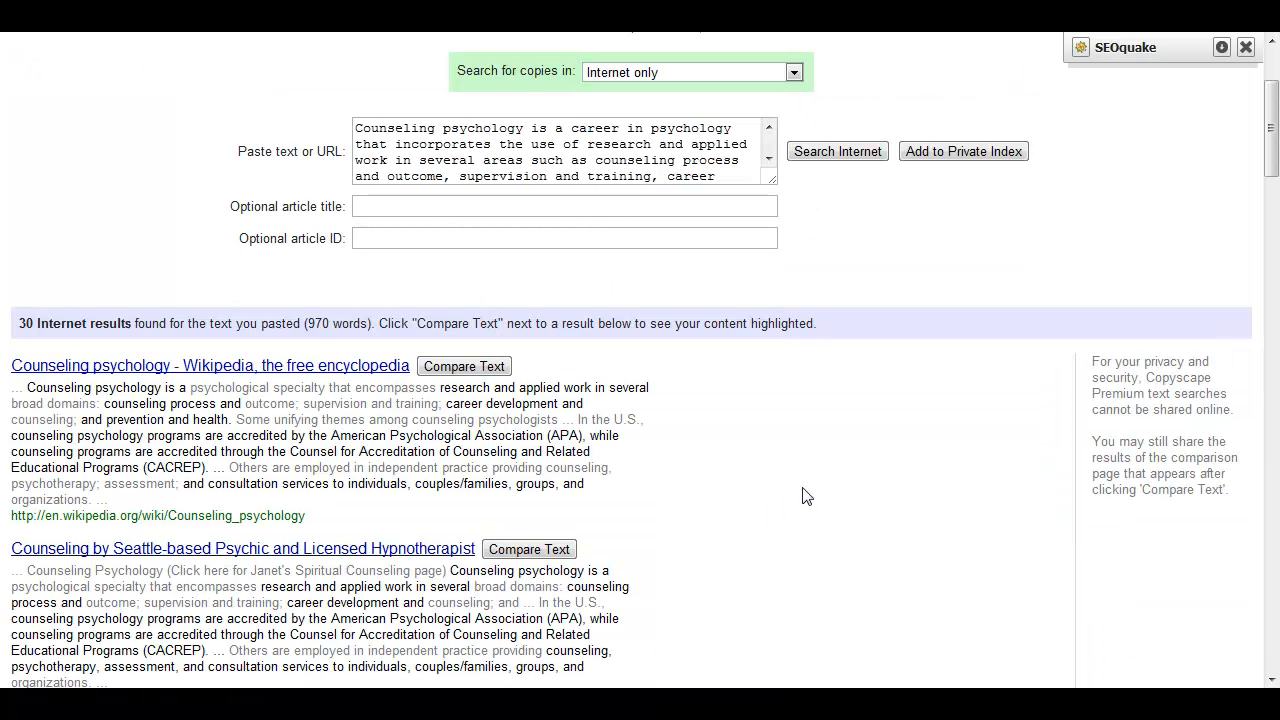
scroll("down", 3)
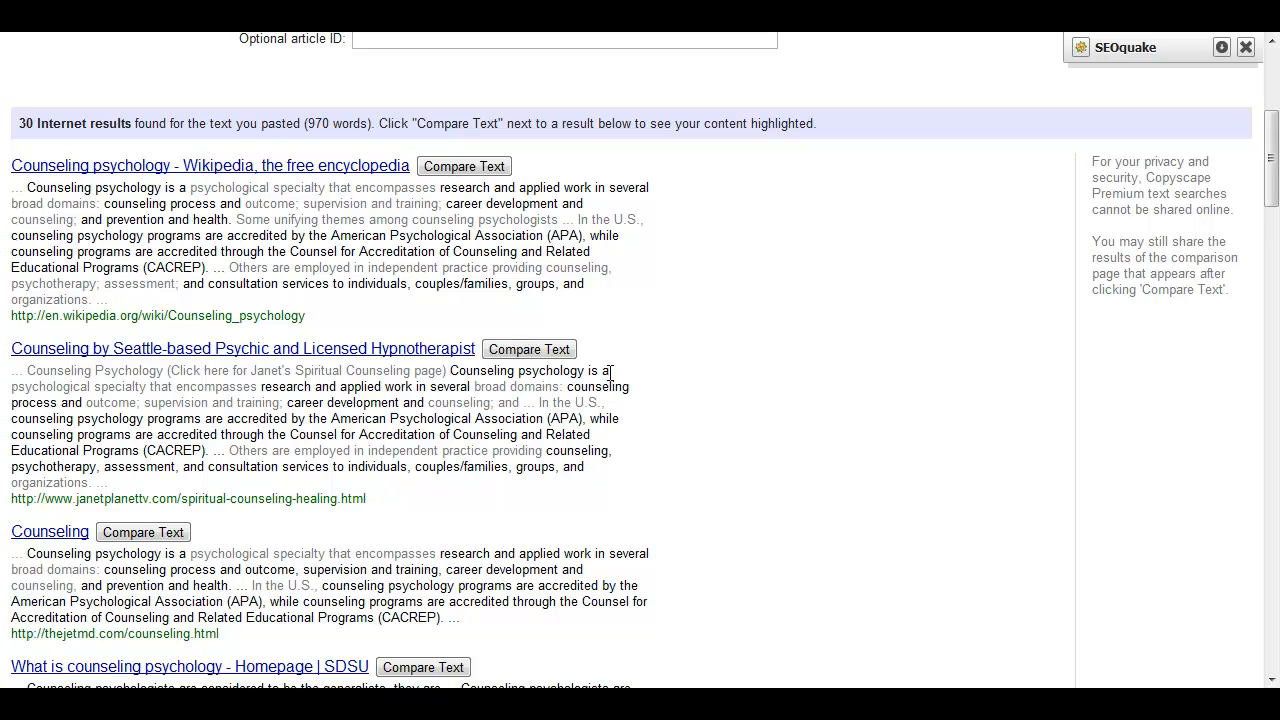